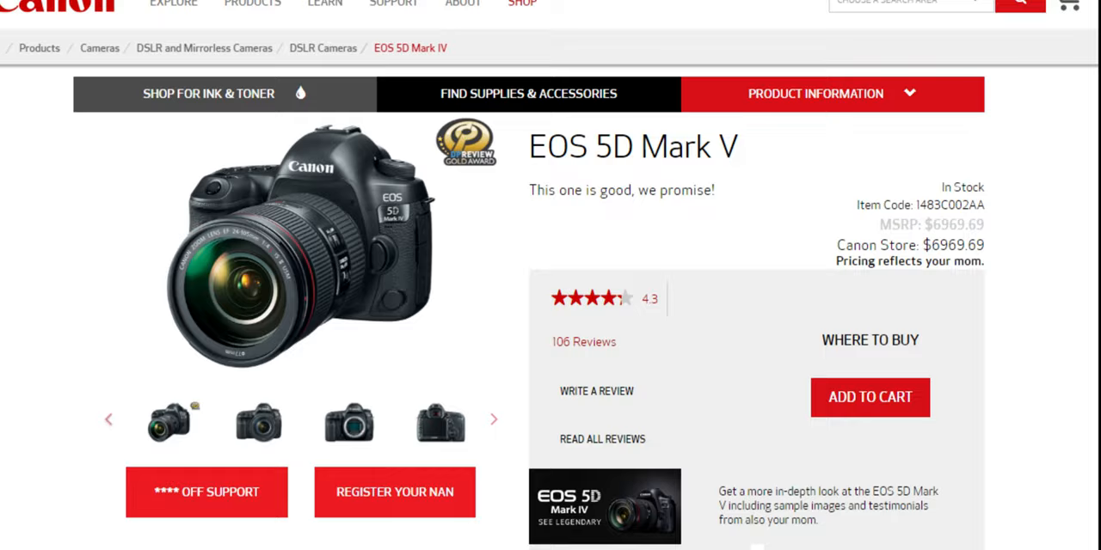
scroll("down", 3)
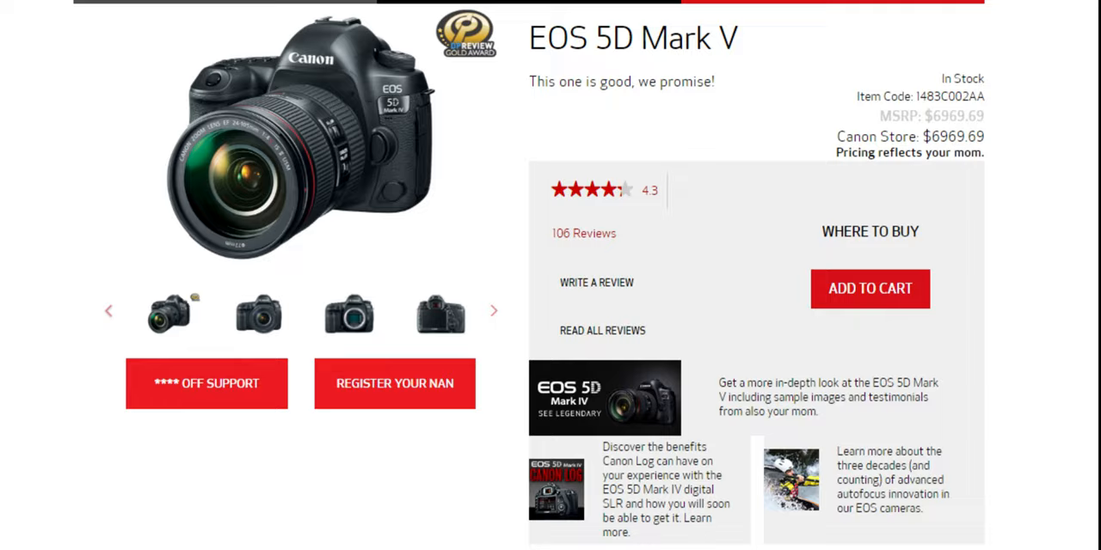